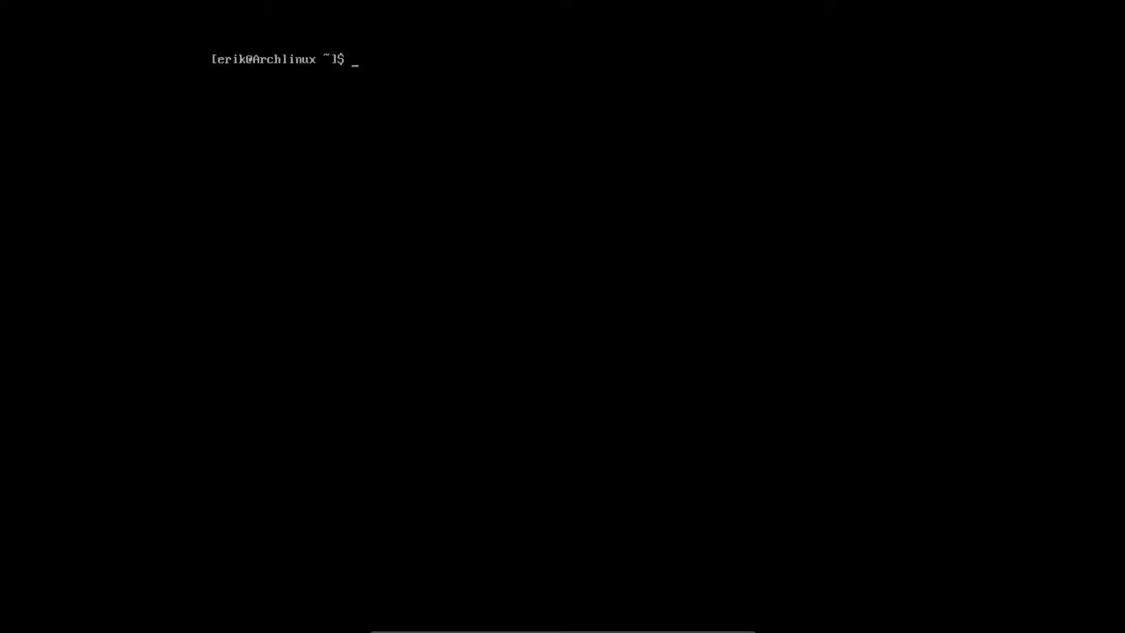
# Run 'sudo pacman -S xfce4 xfce4-goodies' and authorise it with the sudo password.
pyautogui.write('sudo pacamn')
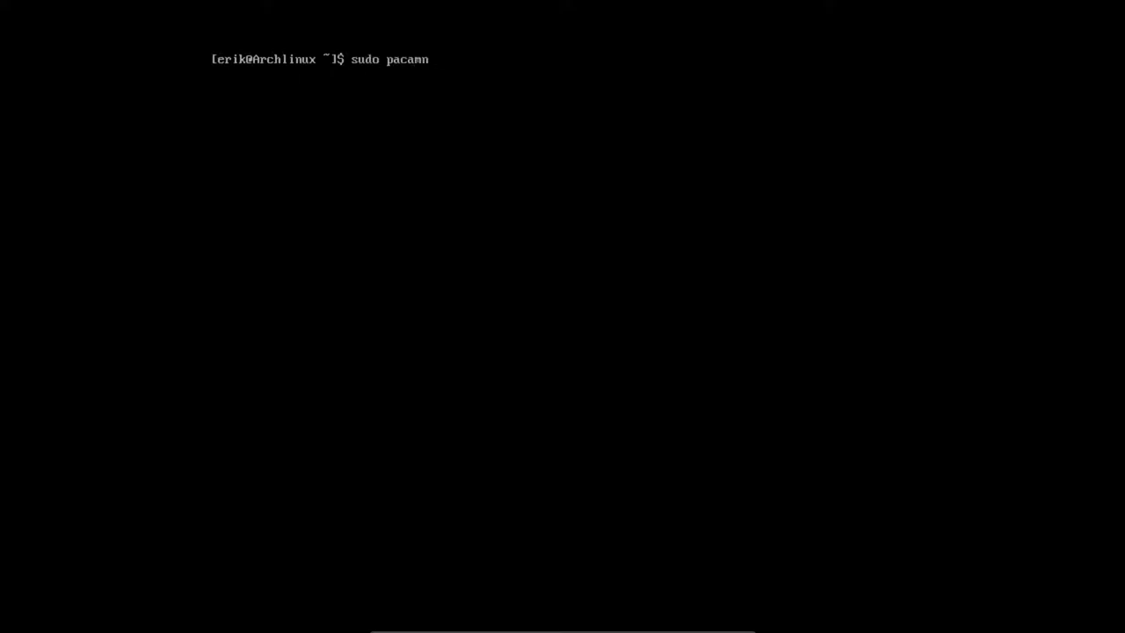
pyautogui.write('an -S xfc')
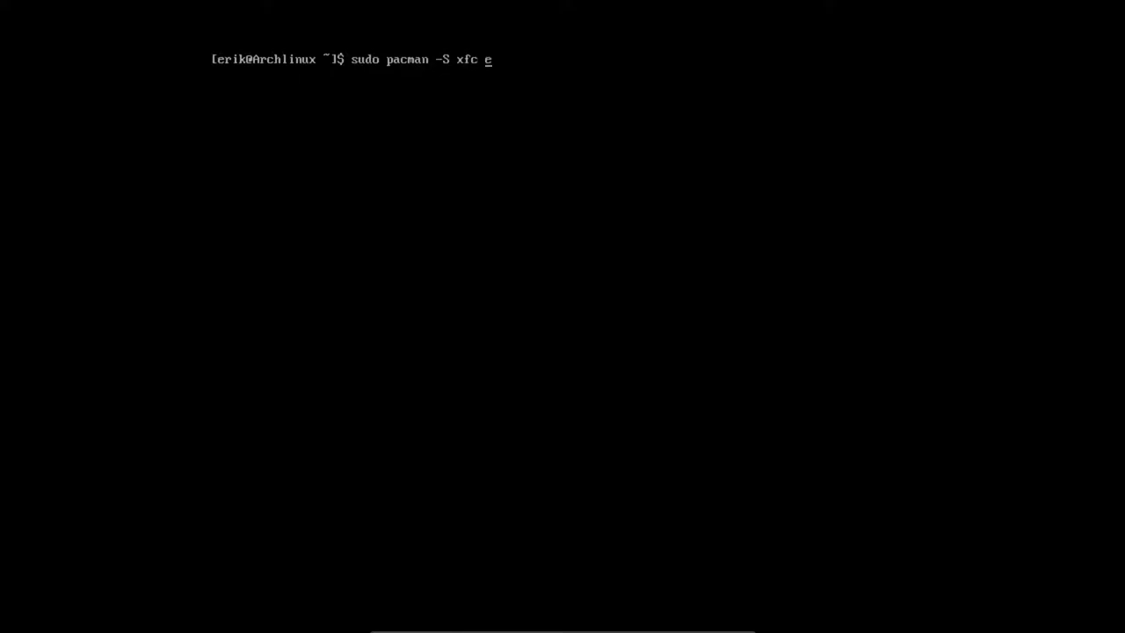
pyautogui.write('e')
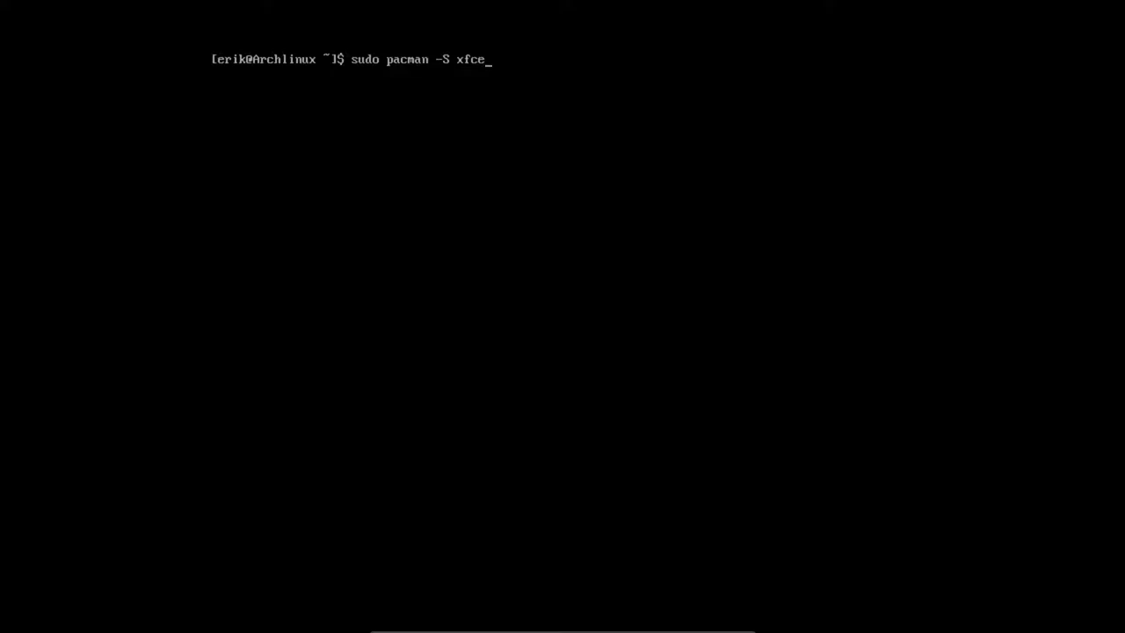
pyautogui.write('4')
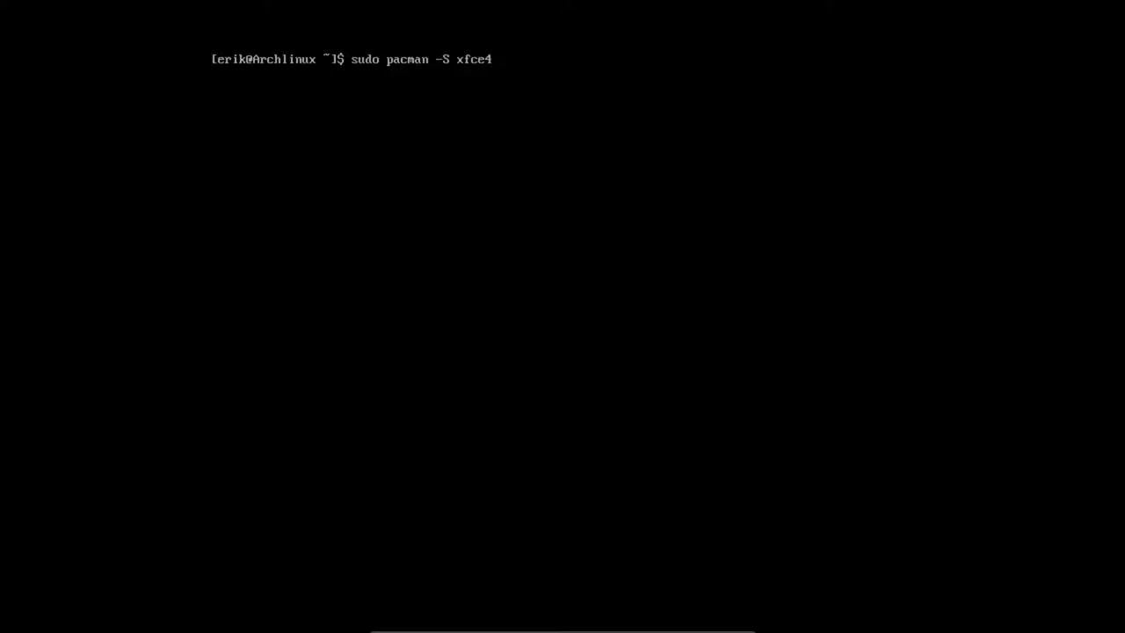
pyautogui.write('xfce')
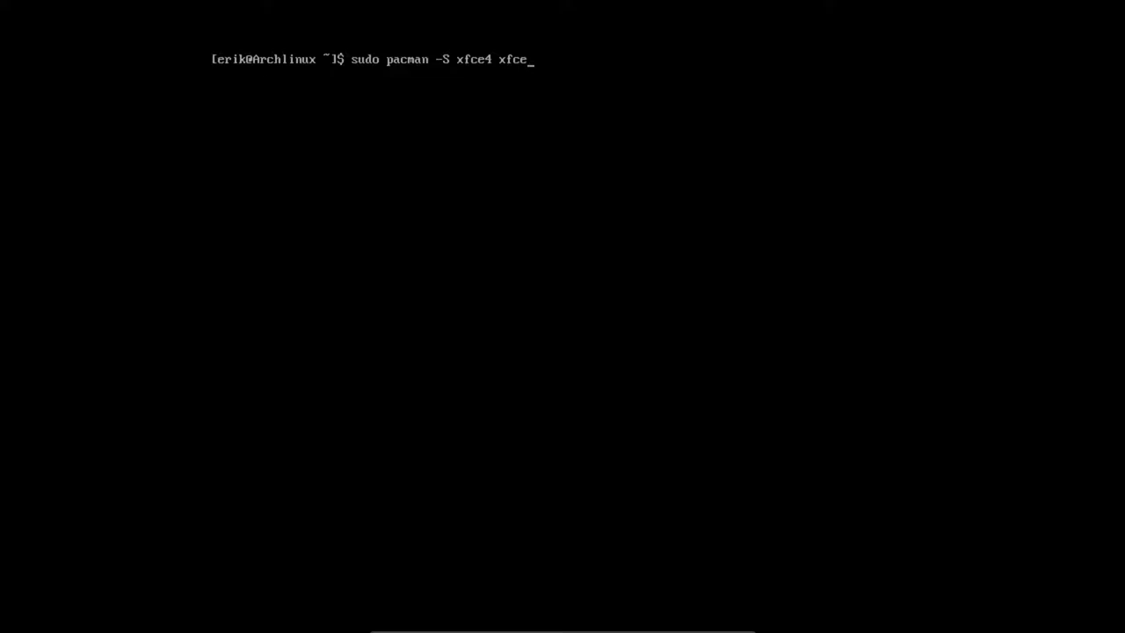
pyautogui.write('4')
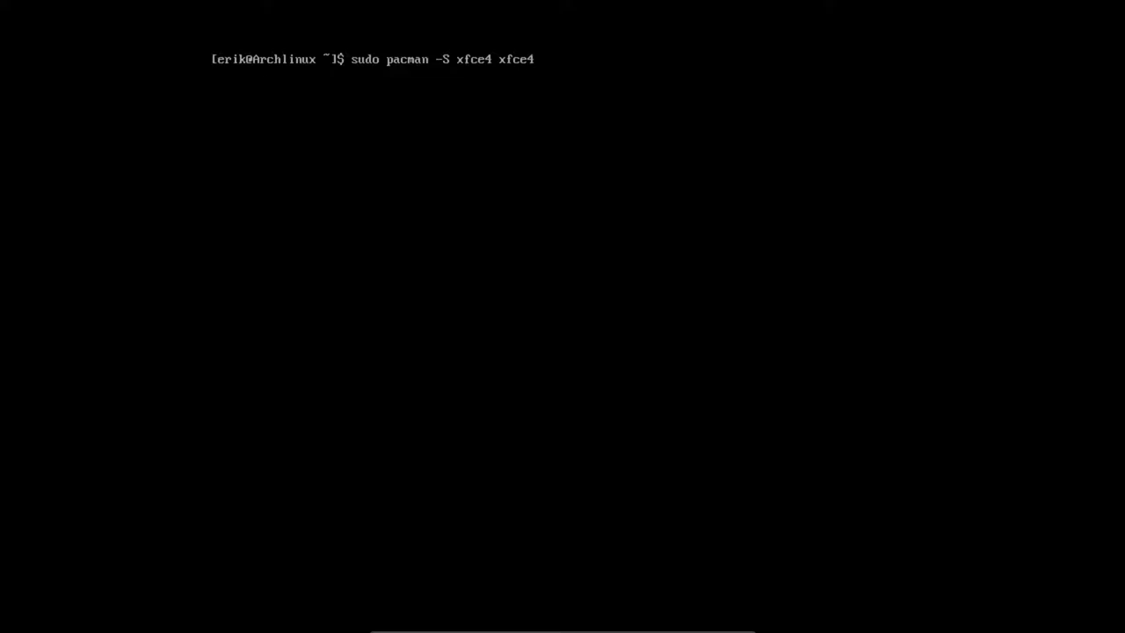
pyautogui.write('-good')
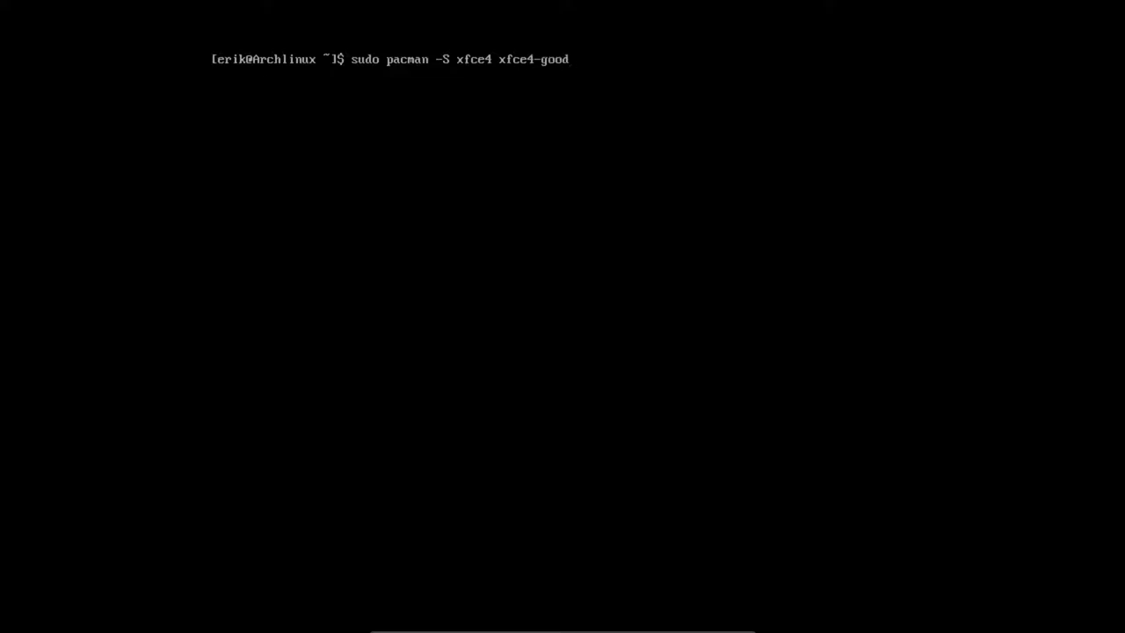
pyautogui.press('Return')
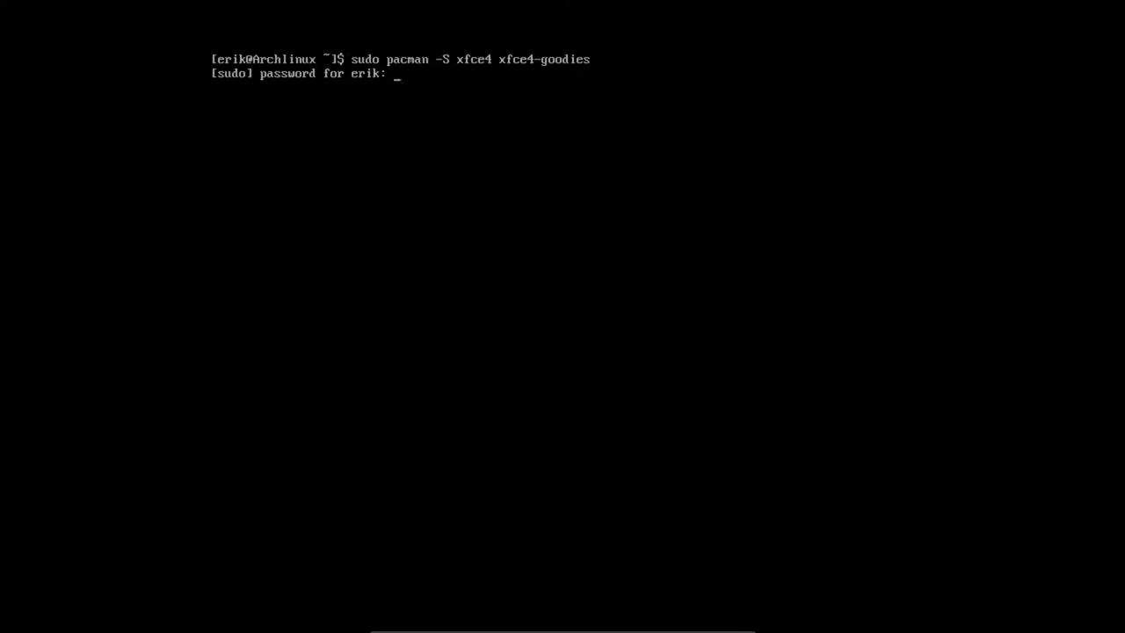
pyautogui.press('Return')
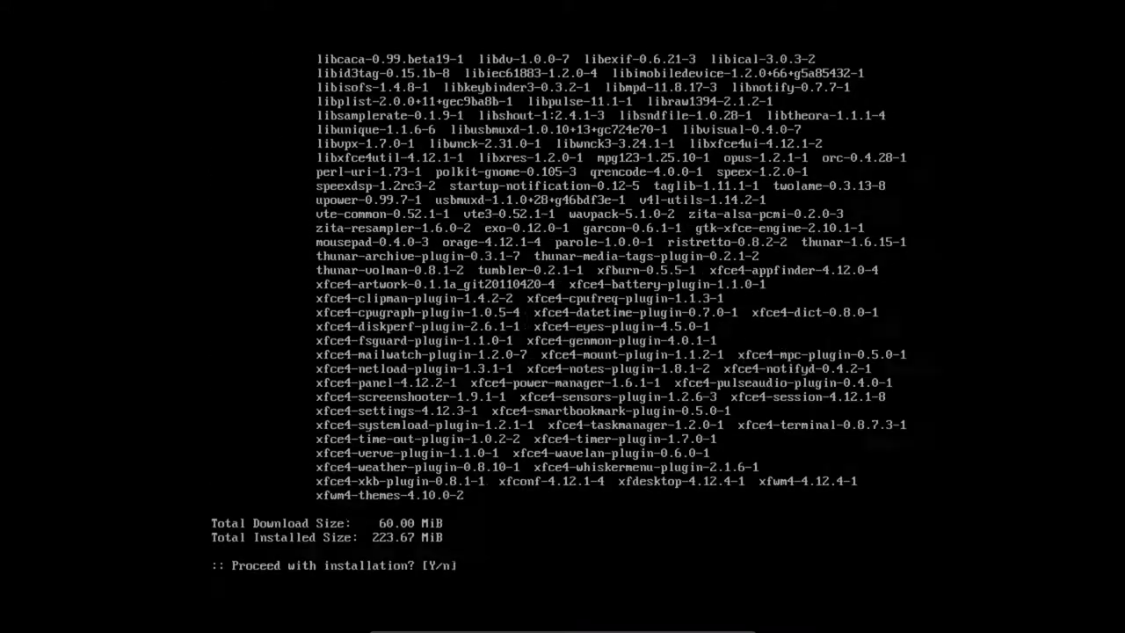
# Confirm with Y so the 119 packages download, then review the missing-key failure.
pyautogui.write('Y')
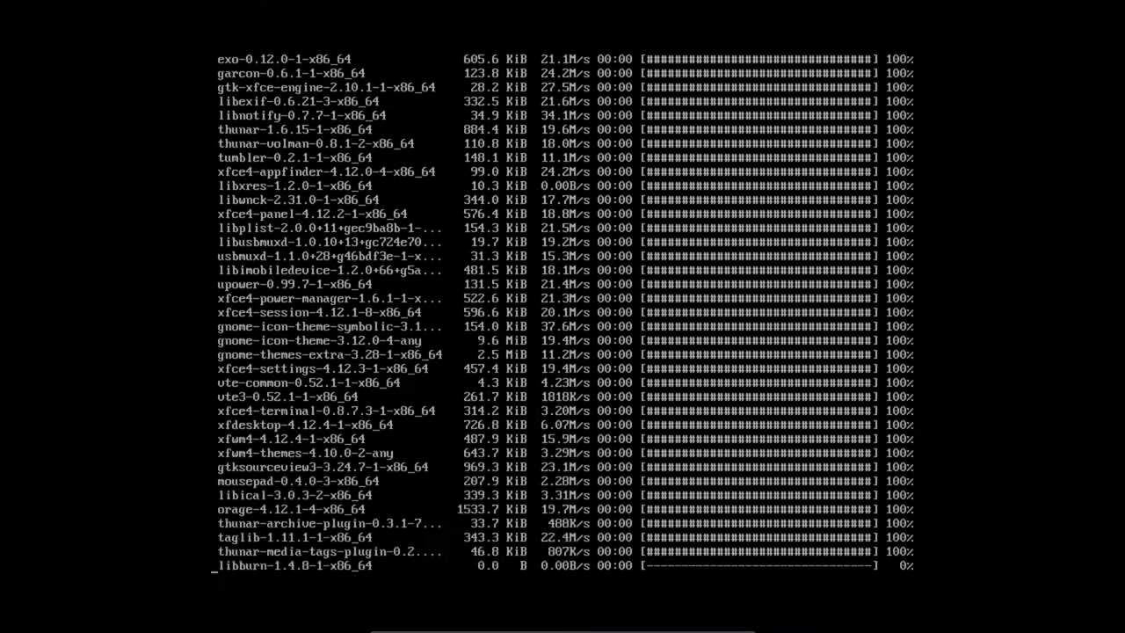
pyautogui.scroll(-3)
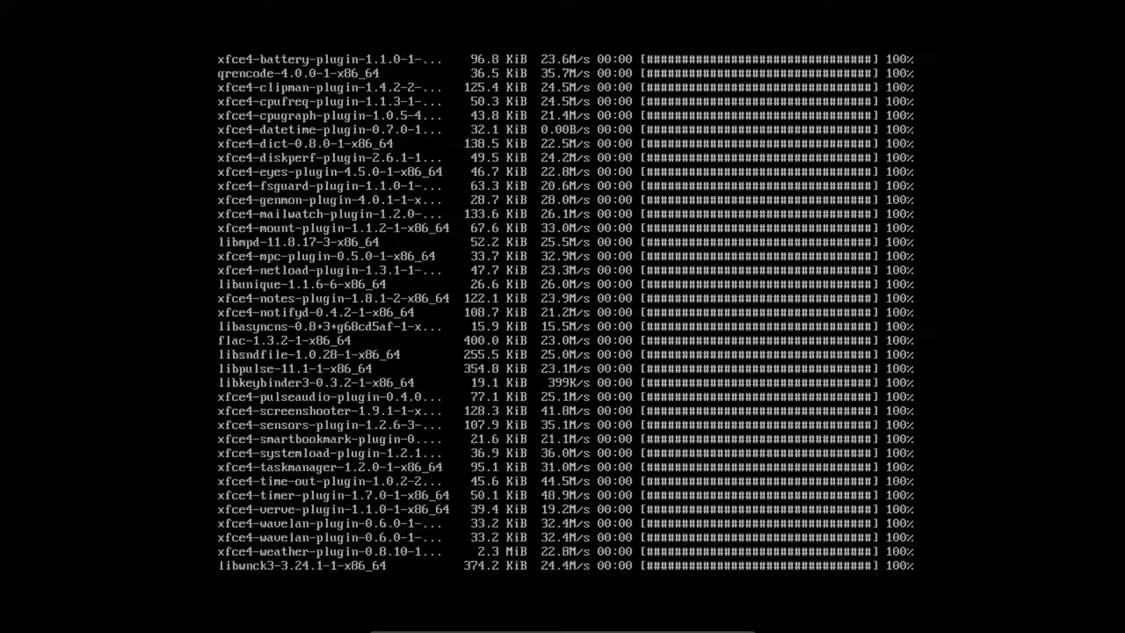
pyautogui.scroll(-3)
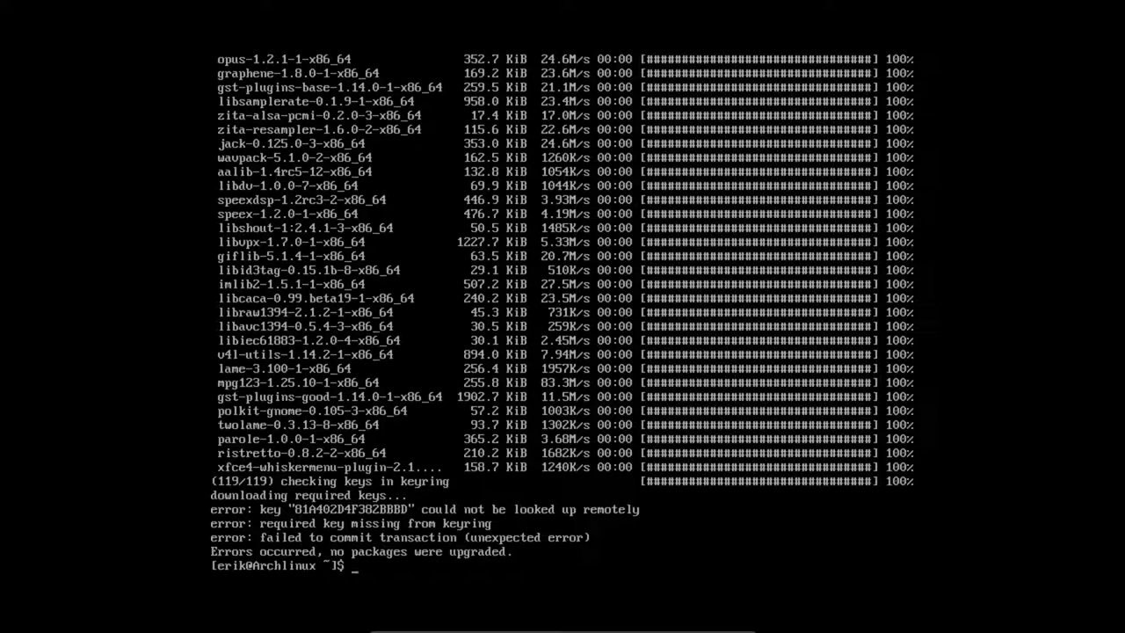
# Update the keyring with 'sudo pacman -S archlinux-keyring'.
pyautogui.write('sud')
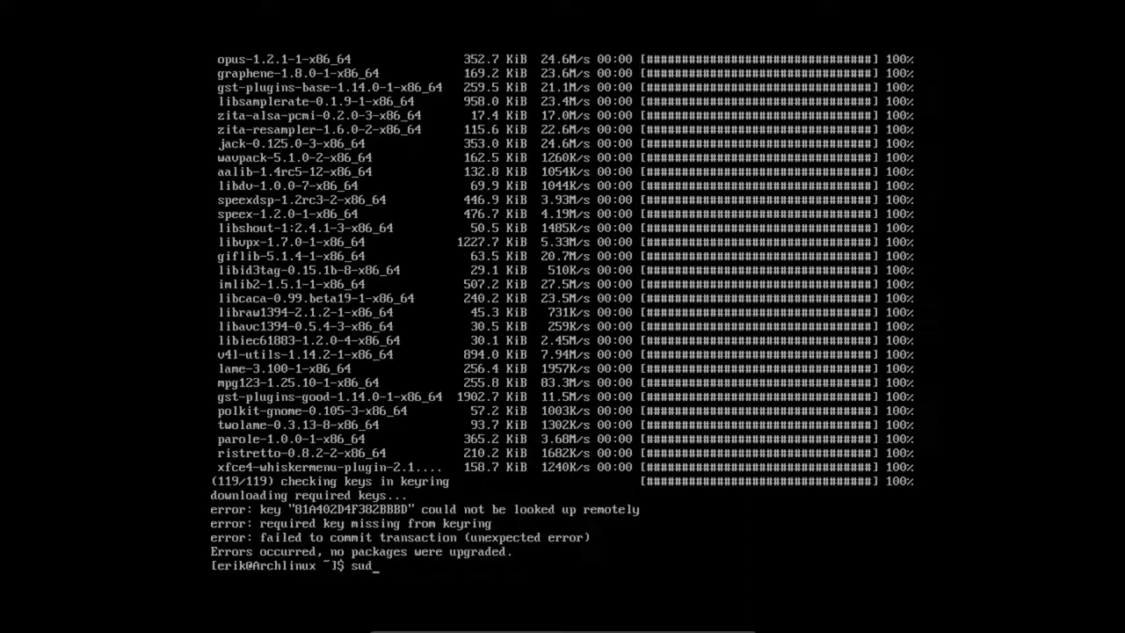
pyautogui.write('o pacman -S archl')
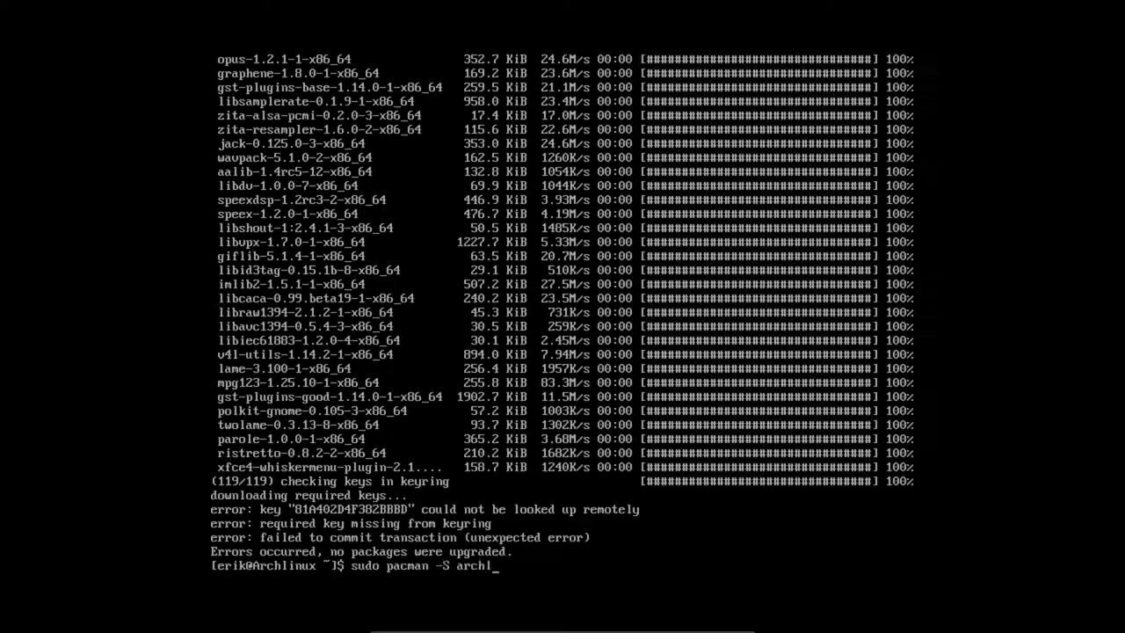
pyautogui.press('Return')
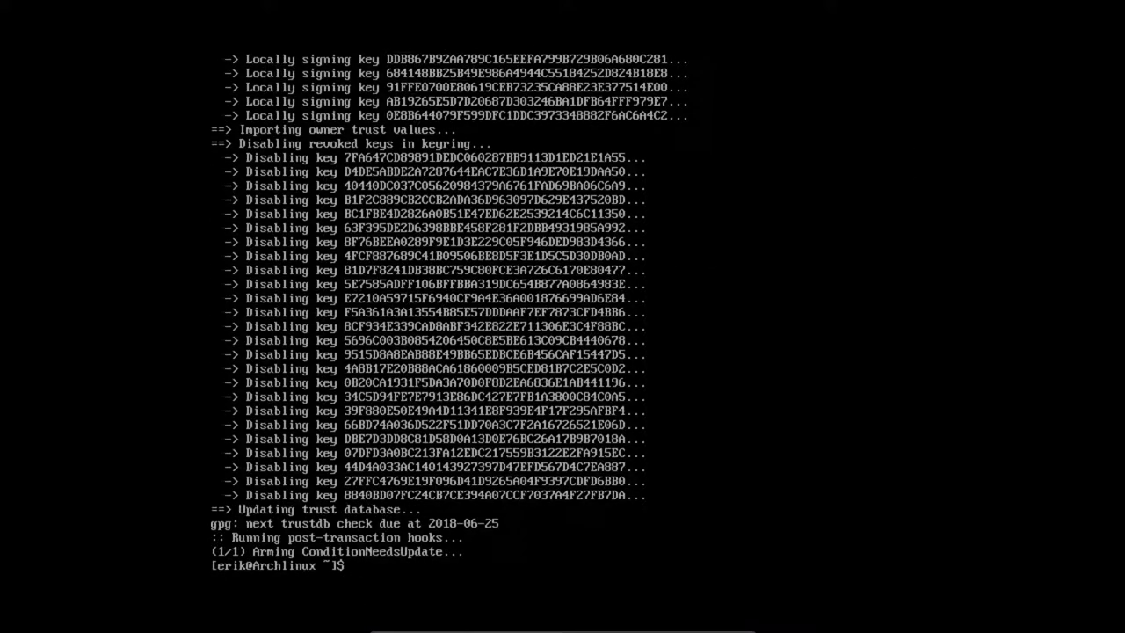
pyautogui.write('sudo pacman -S archlinux-keyring')
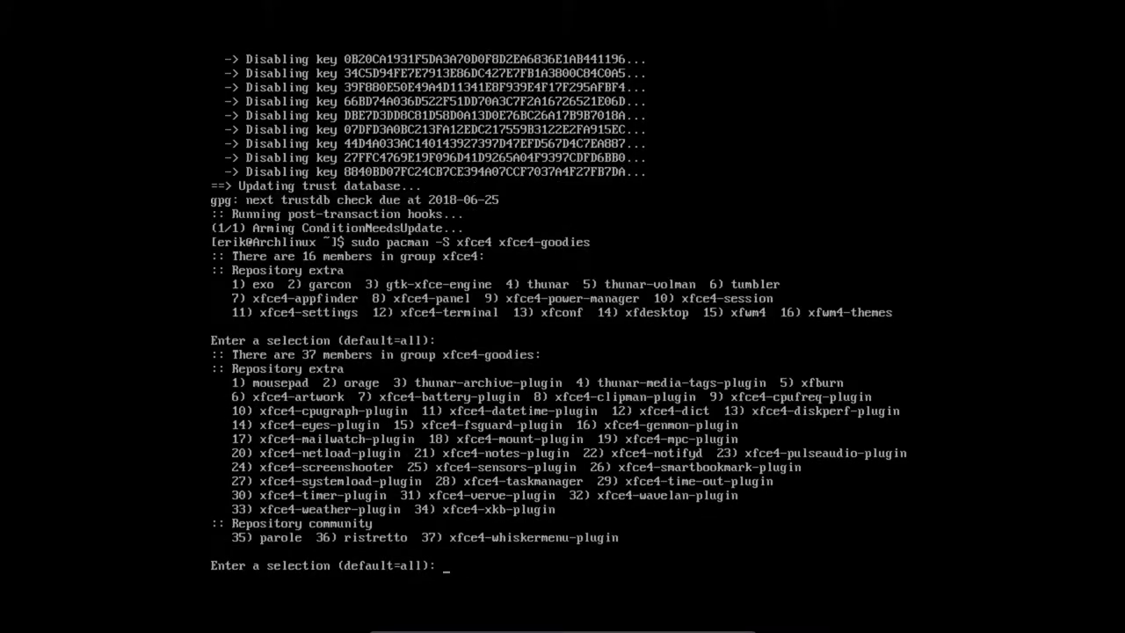
# Accept all group members and let the 119 Xfce packages and hooks finish.
pyautogui.press('Return')
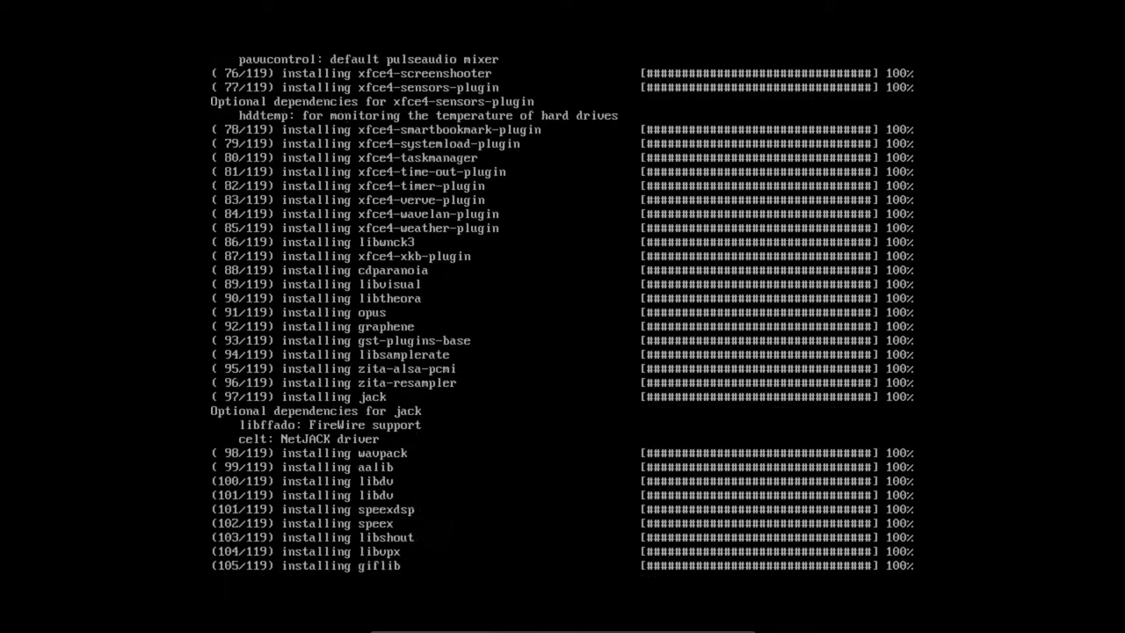
pyautogui.scroll(-3)
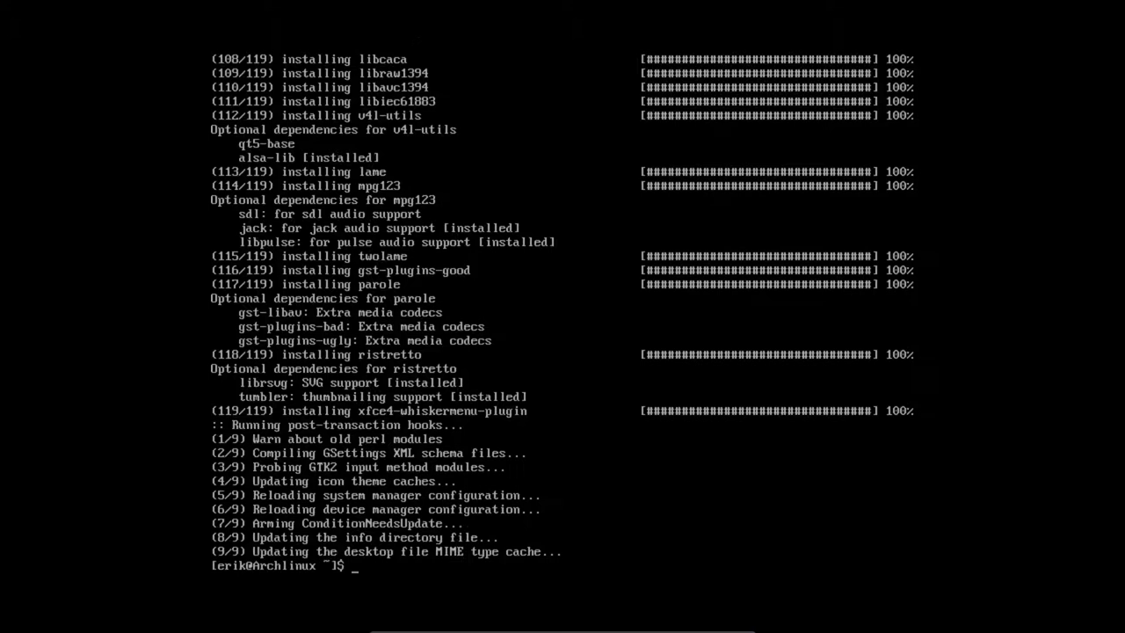
# Enable lightdm.service with systemctl and reboot the machine.
pyautogui.write('sudo')
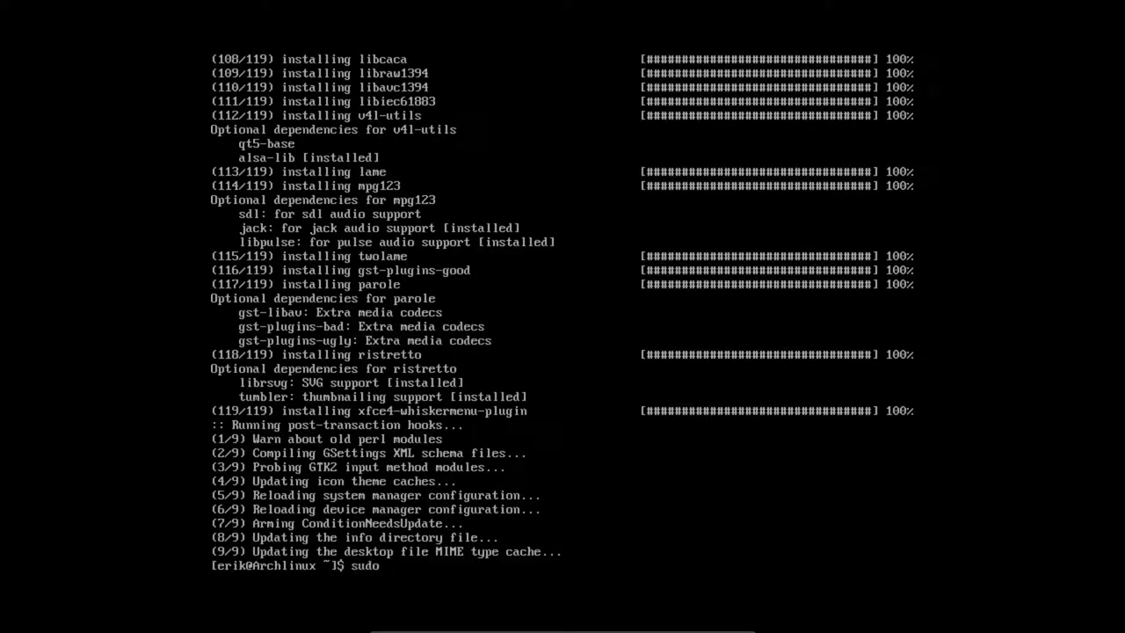
pyautogui.write('sy')
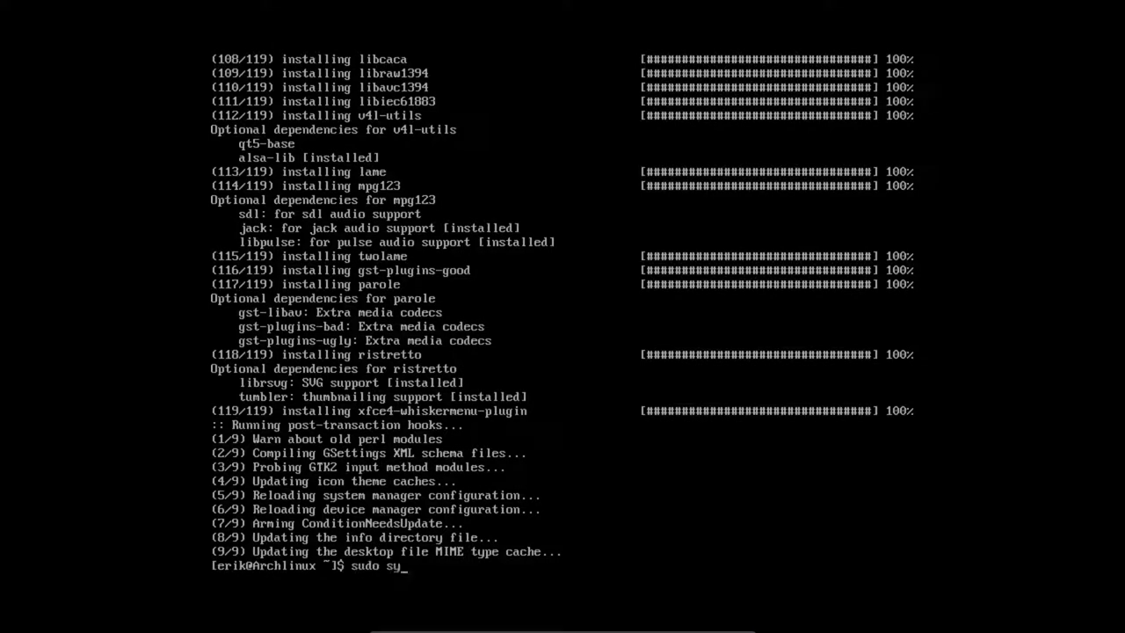
pyautogui.write('stem')
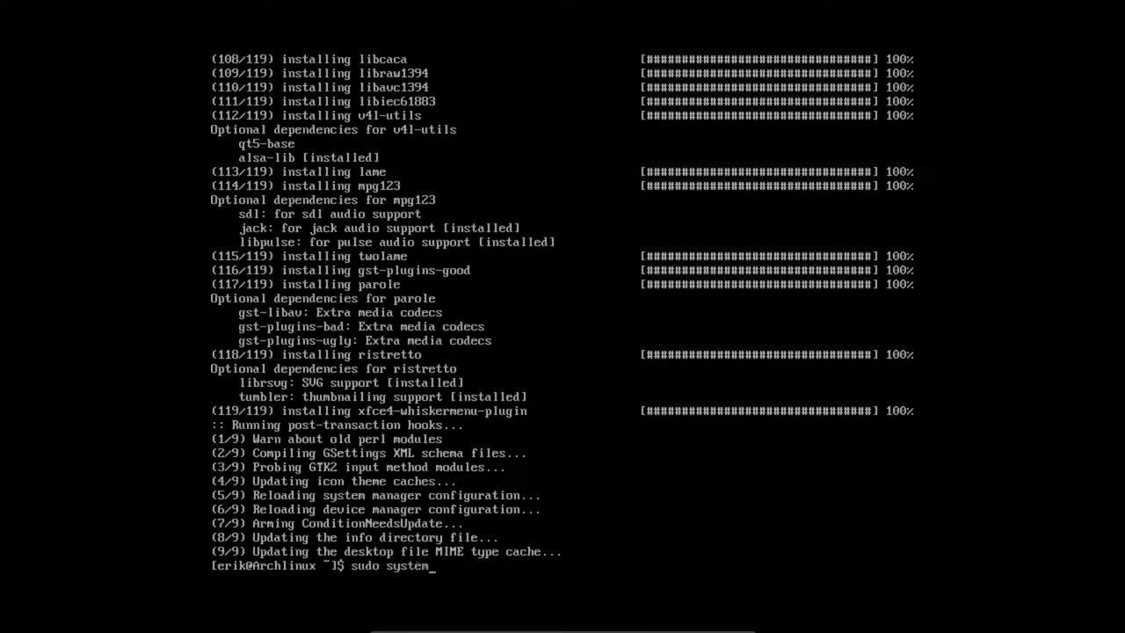
pyautogui.write('ctl enable')
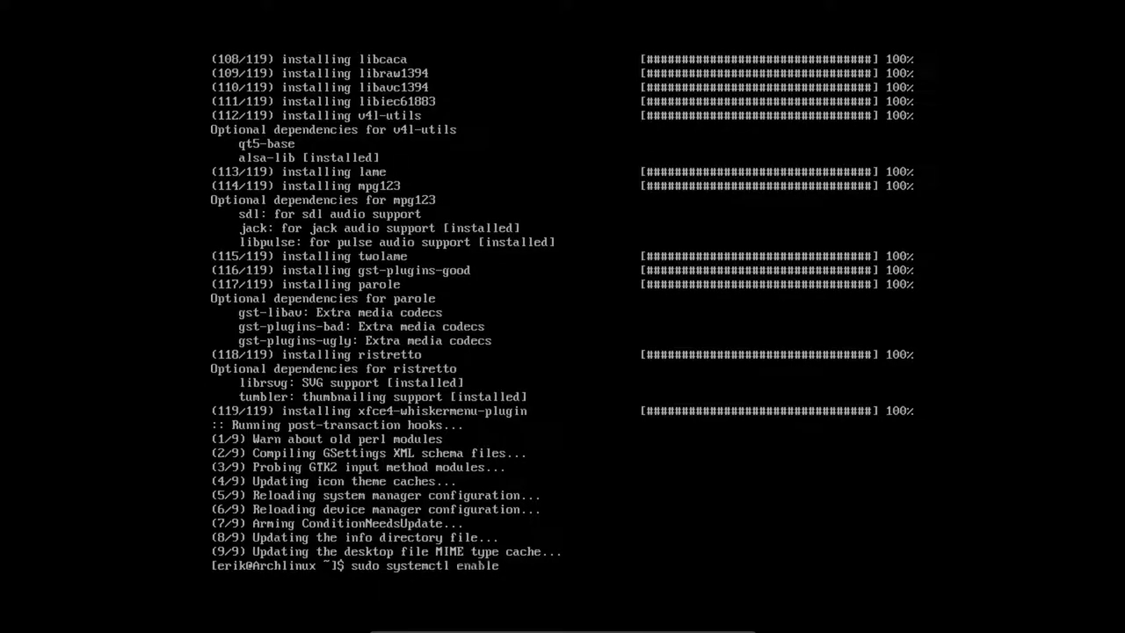
pyautogui.write('lightdm')
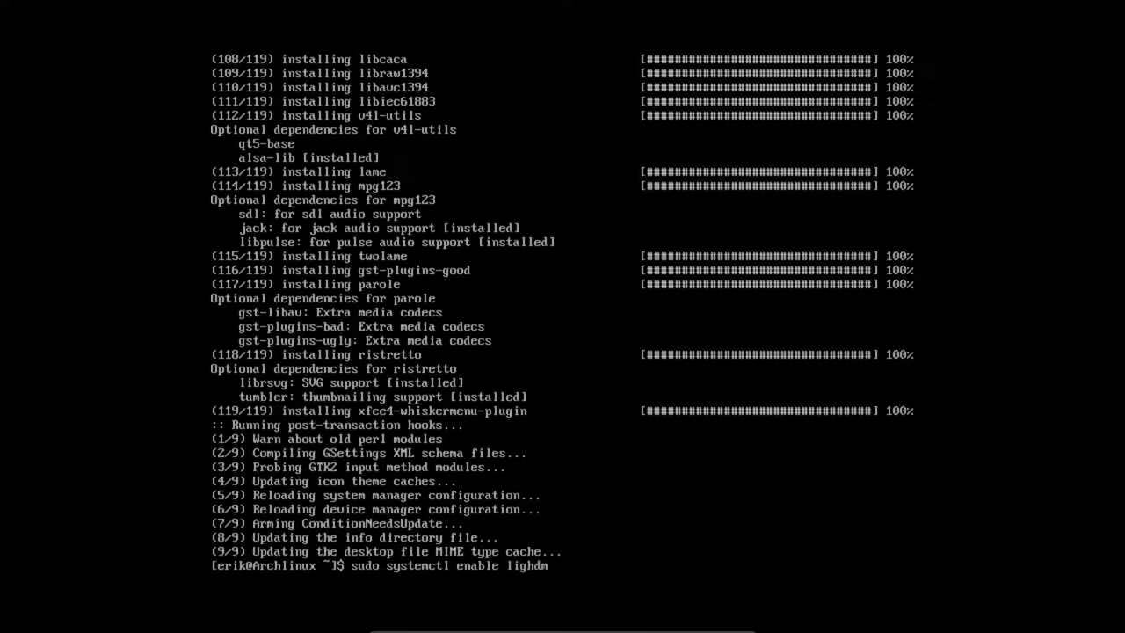
pyautogui.write('t')
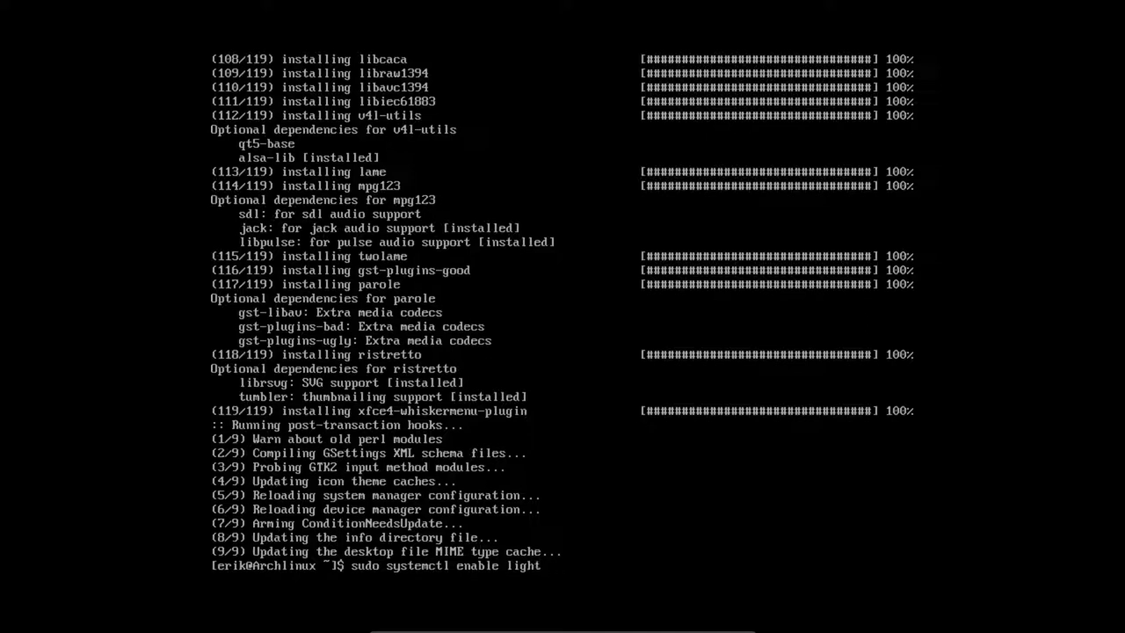
pyautogui.write('dm')
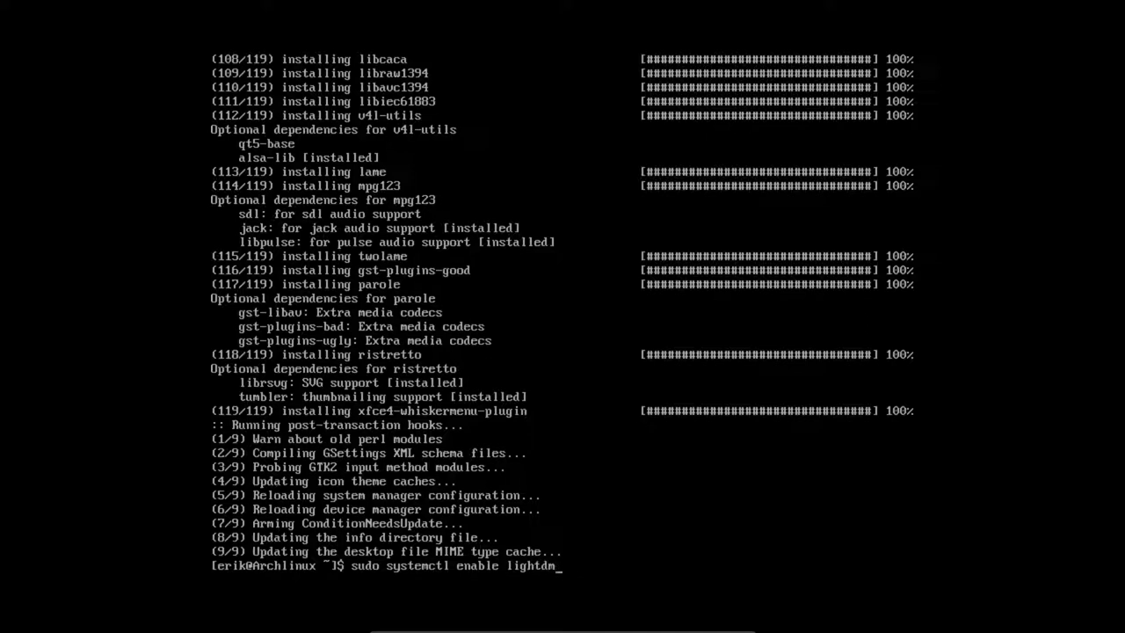
pyautogui.write('.service')
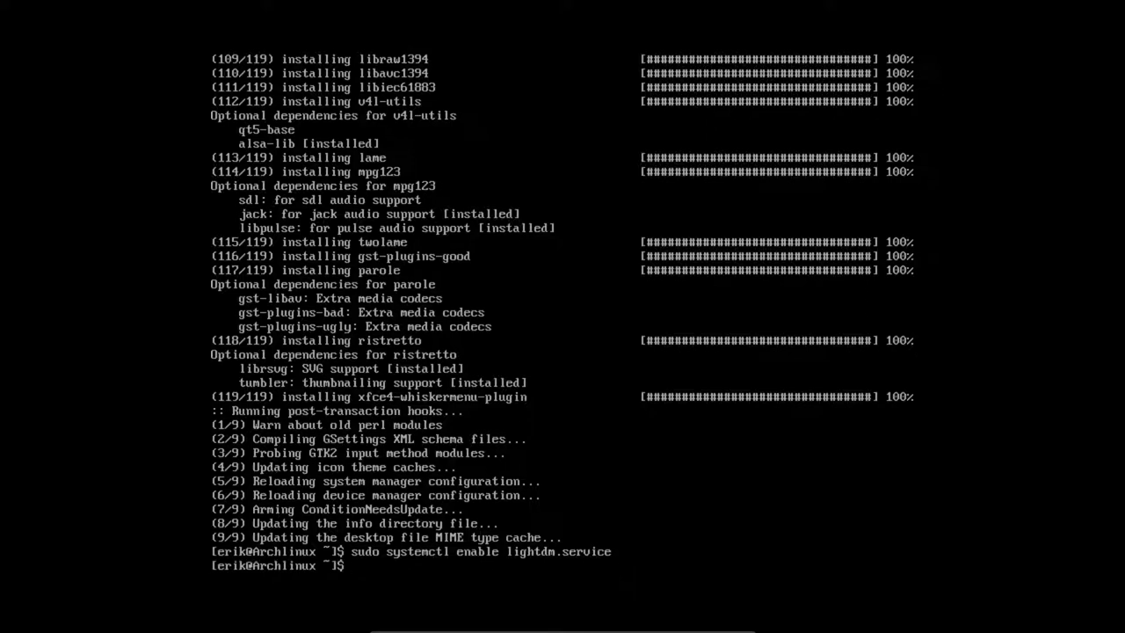
pyautogui.write('sudo reboot')
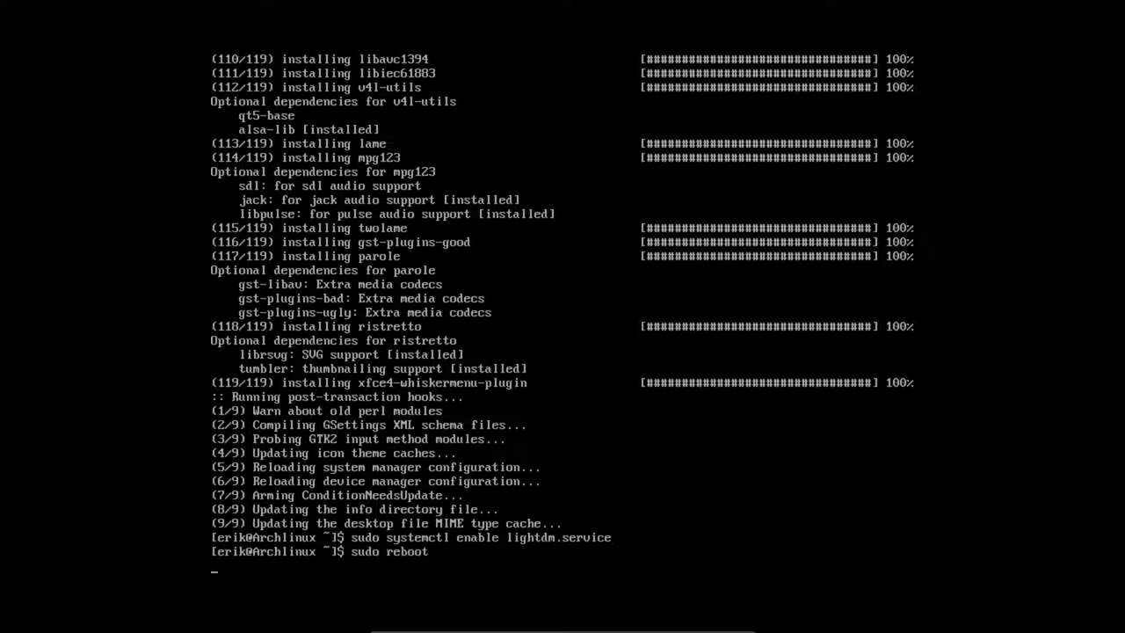
pyautogui.press('Return')
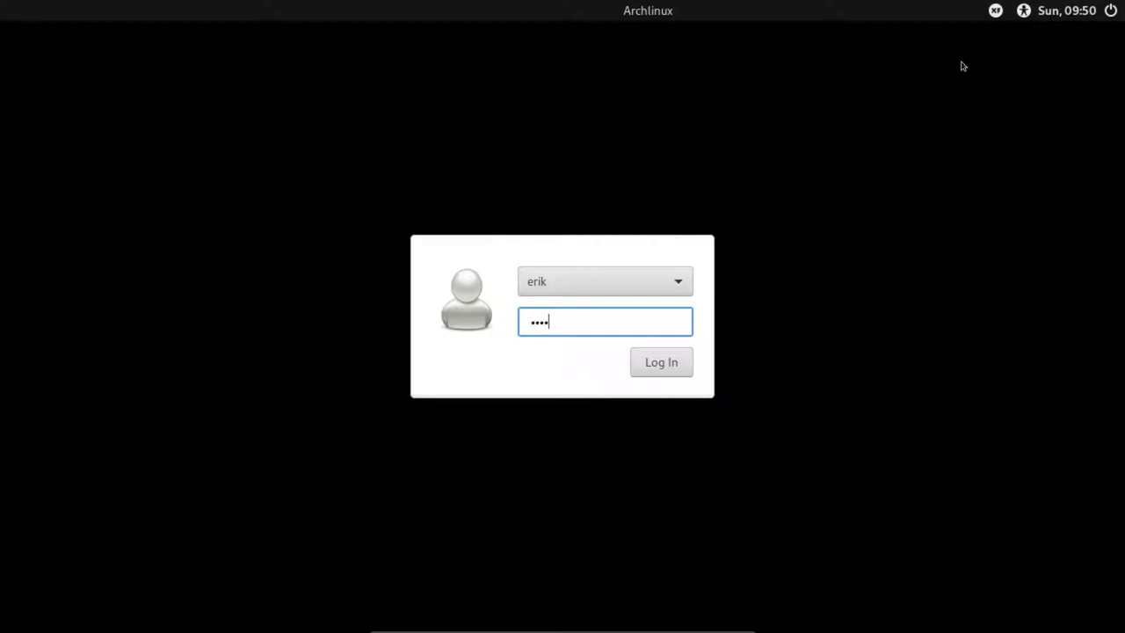
pyautogui.moveTo(800, 113)
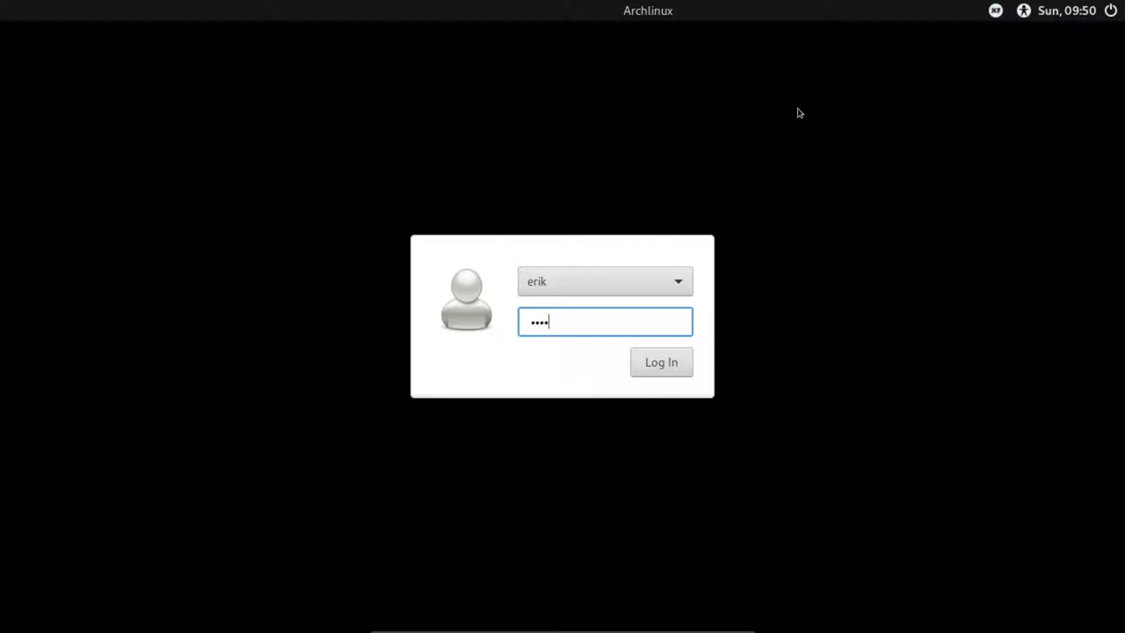
# Log in at the LightDM greeter to start the Xfce session.
pyautogui.click(661, 361)
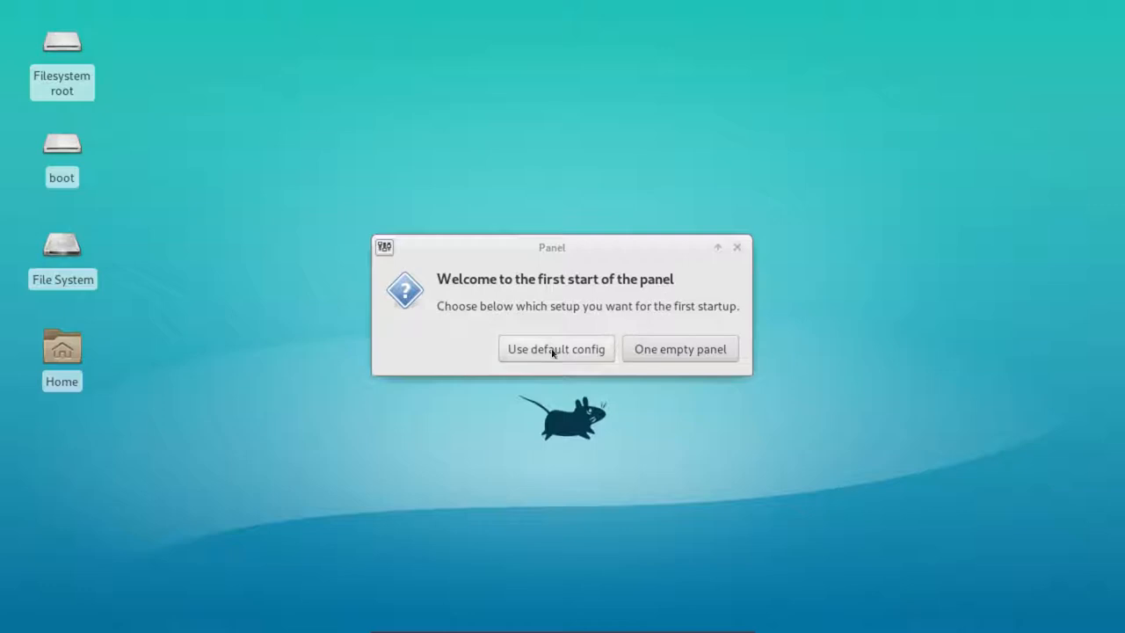
pyautogui.moveTo(556, 349)
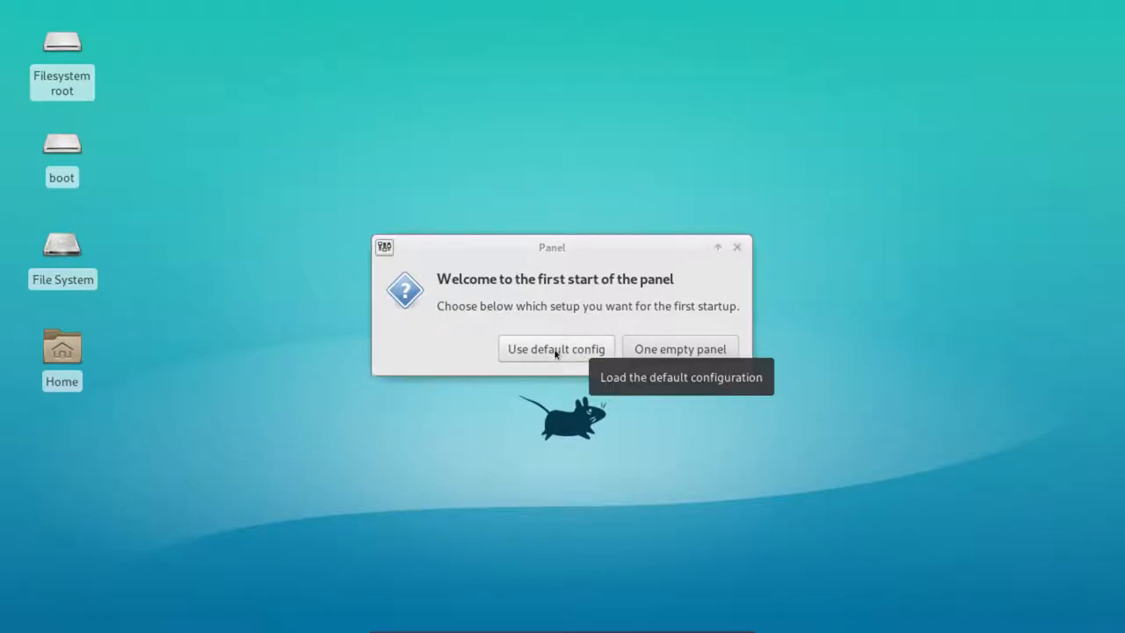
# Choose 'Use default config' for the panels, then open and close the Applications menu.
pyautogui.click(556, 349)
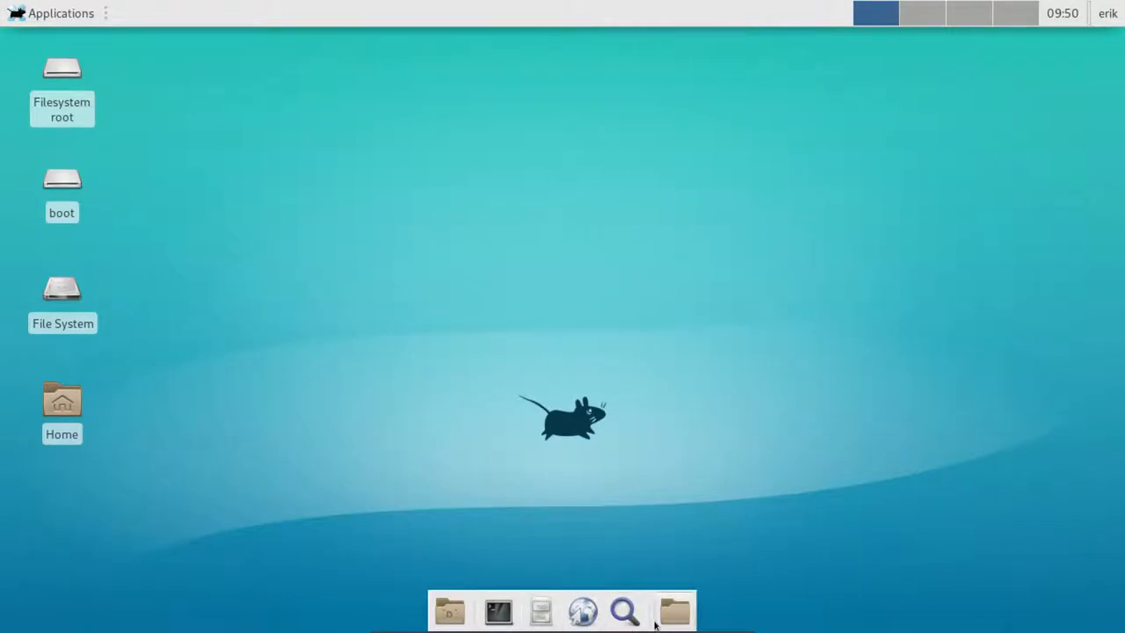
pyautogui.moveTo(415, 21)
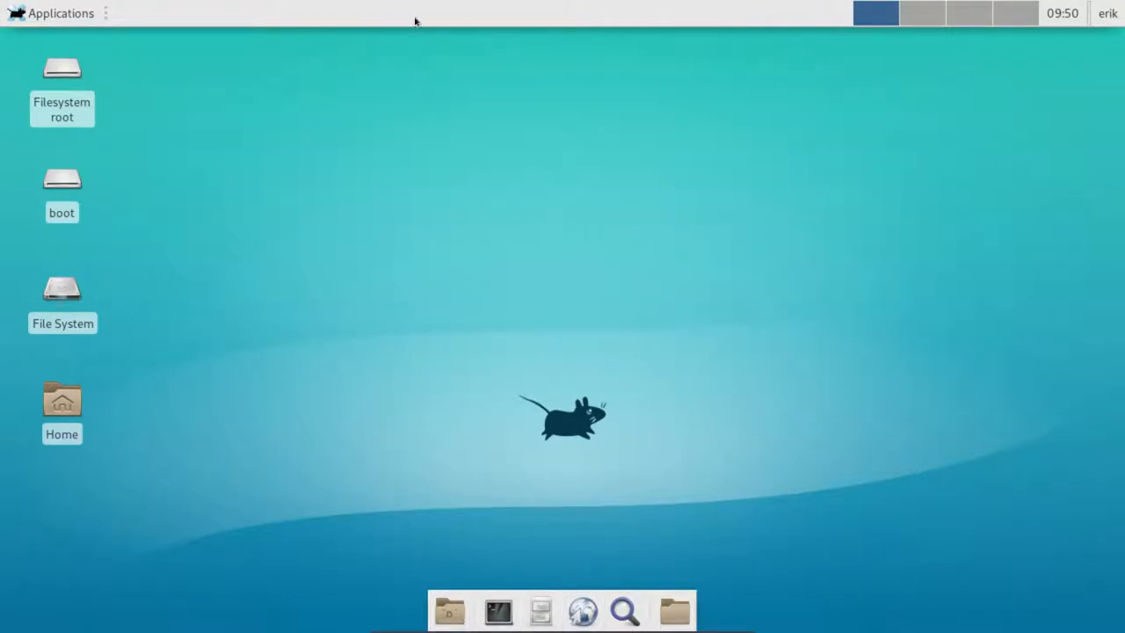
pyautogui.click(50, 12)
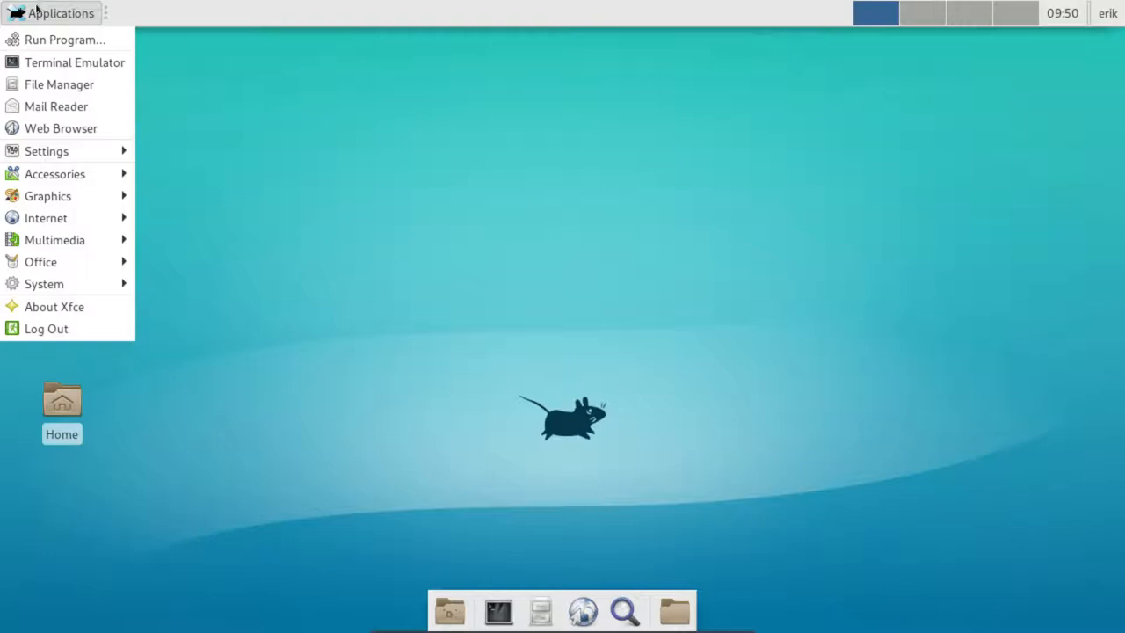
pyautogui.click(319, 168)
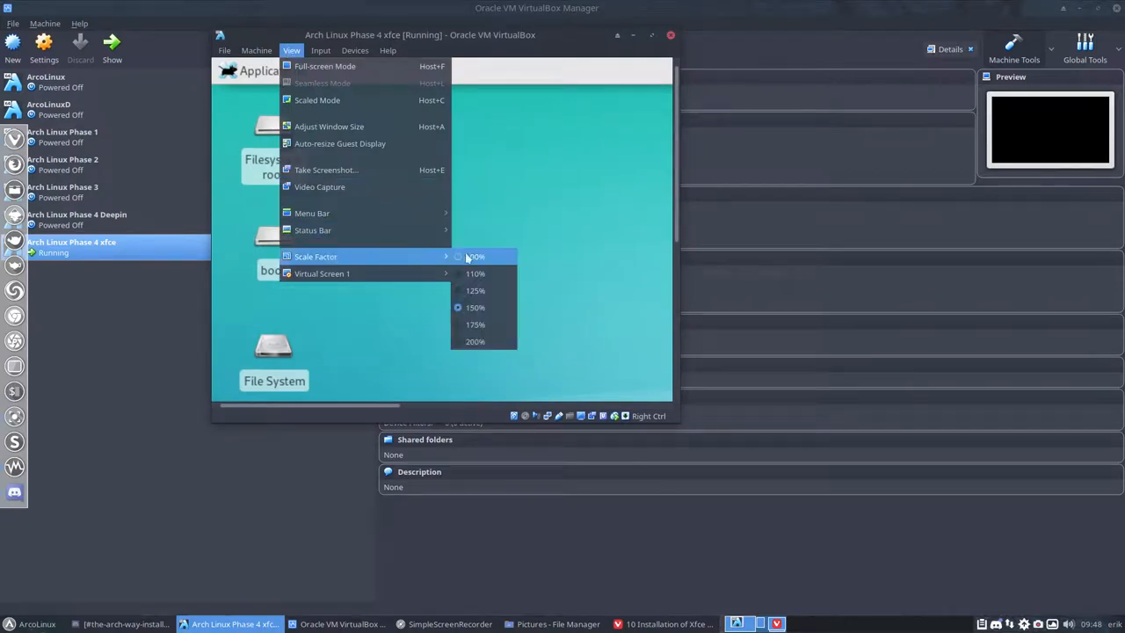
pyautogui.moveTo(474, 307)
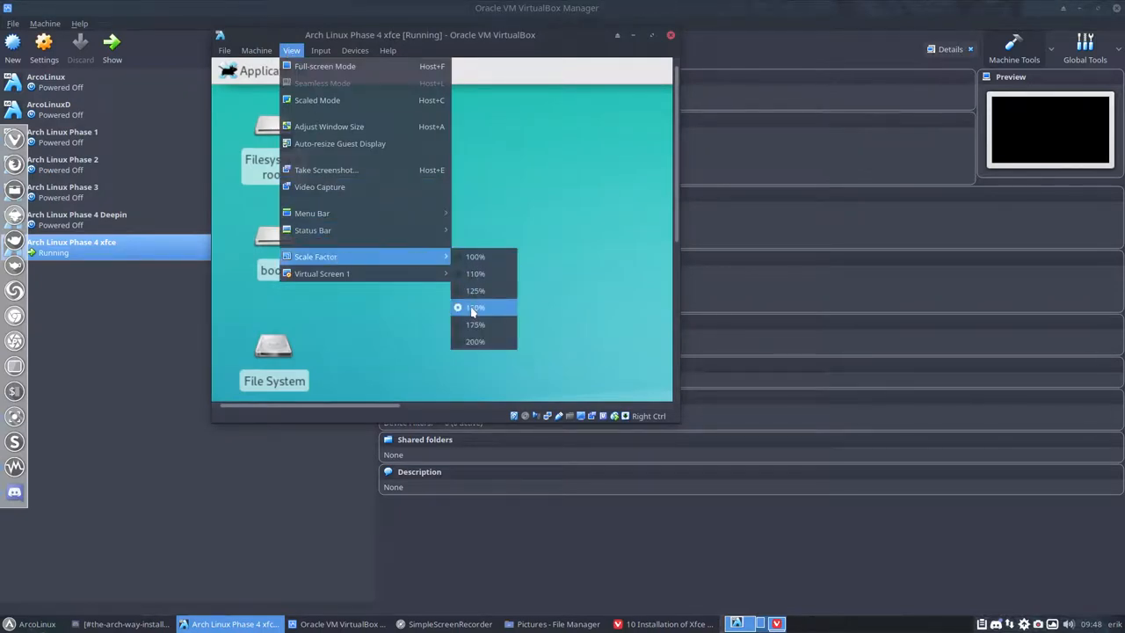
pyautogui.moveTo(475, 256)
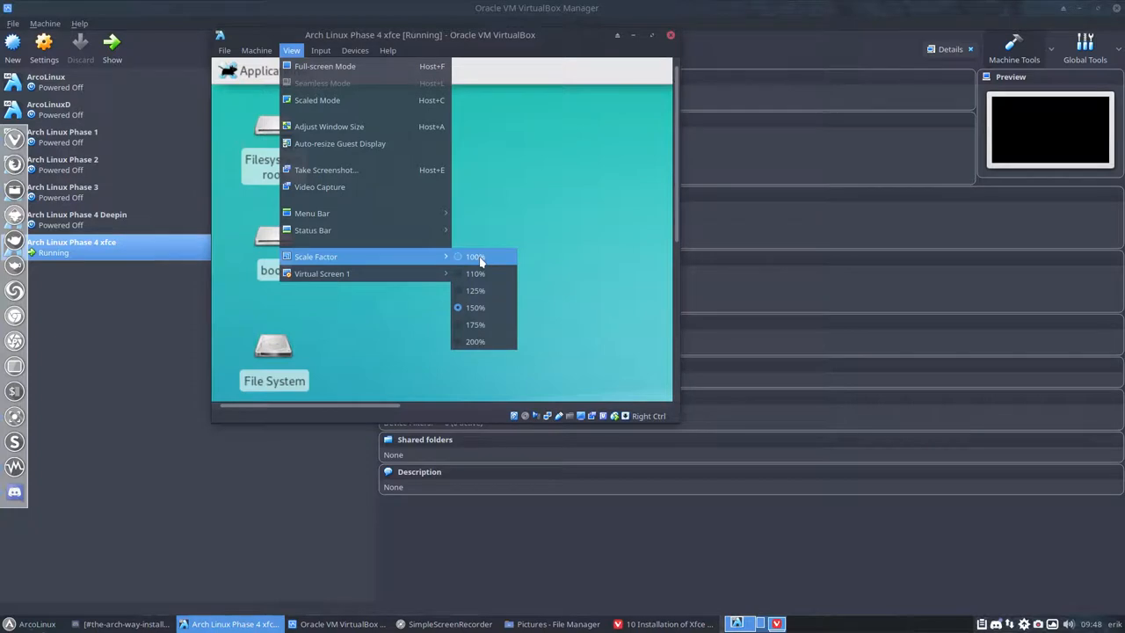
# Choose 100% under View > Scale Factor in the VirtualBox window.
pyautogui.click(475, 255)
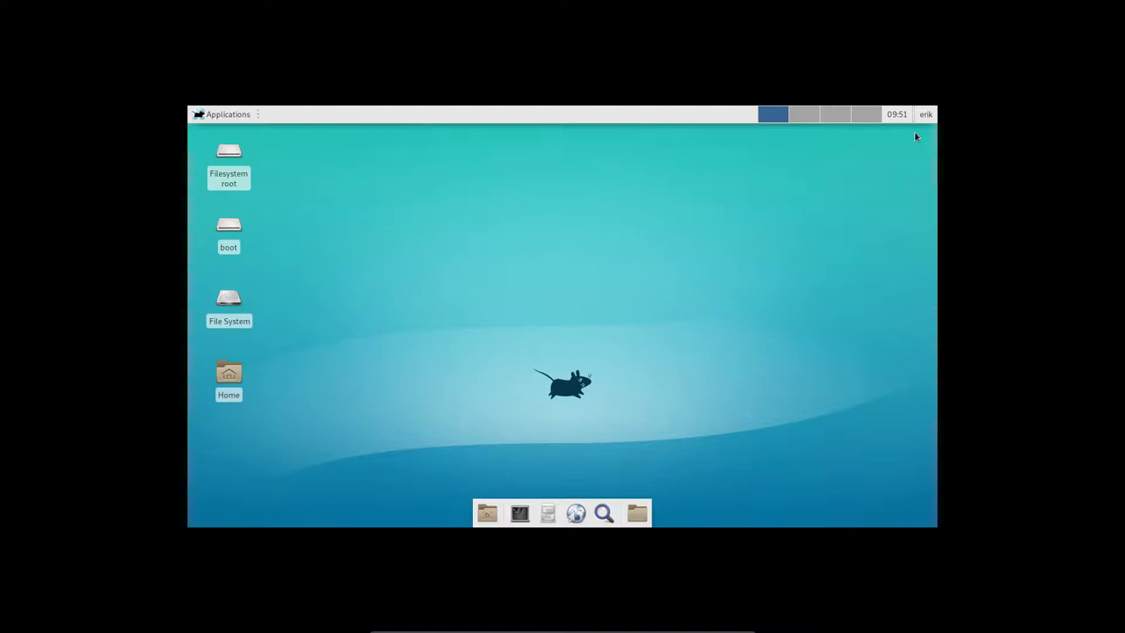
# Log out of the Xfce session through the user menu's Log Out dialog.
pyautogui.click(228, 113)
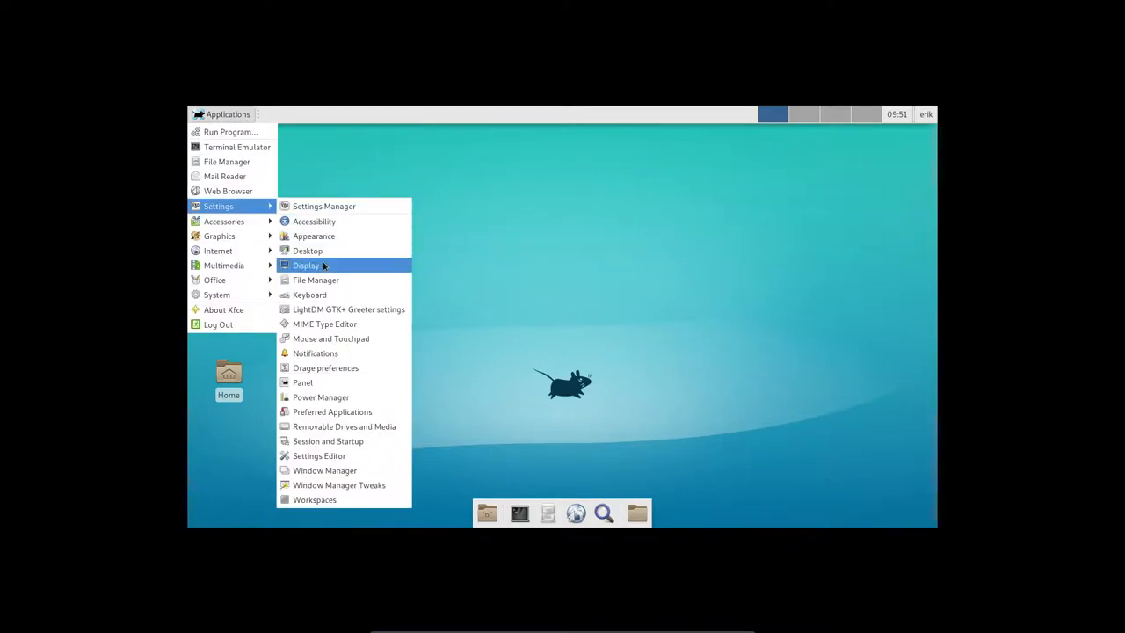
pyautogui.click(926, 113)
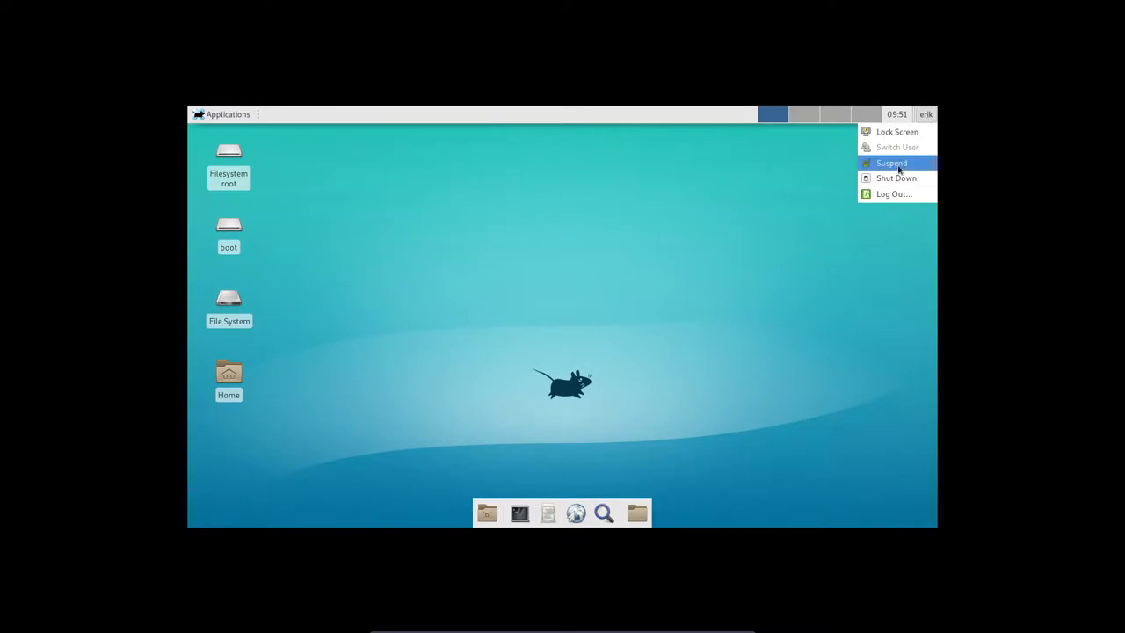
pyautogui.click(894, 193)
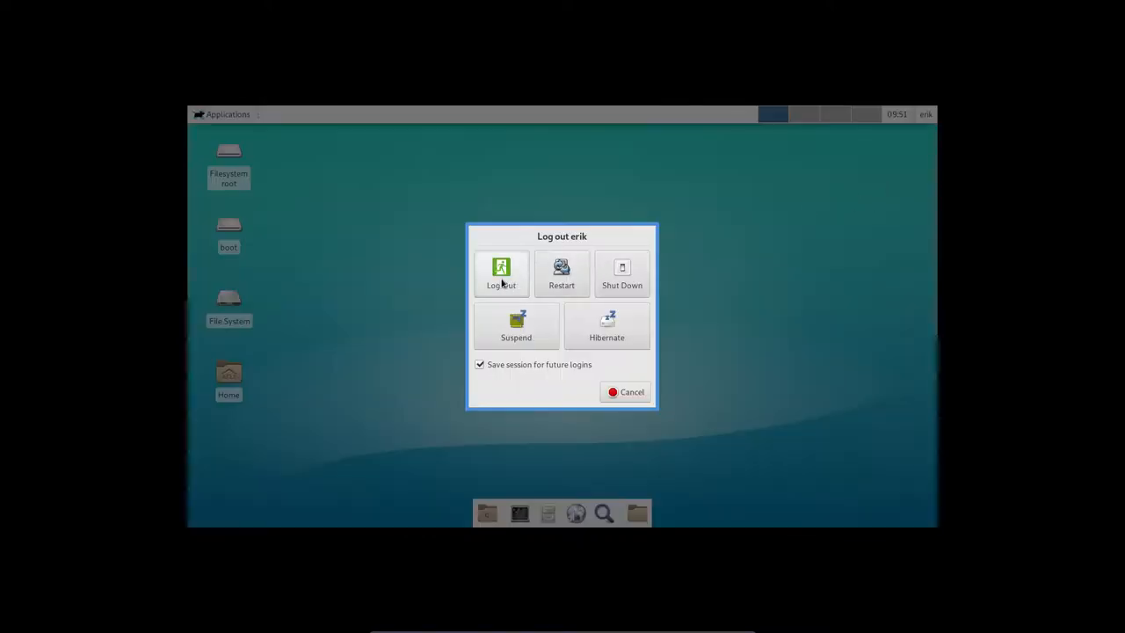
pyautogui.click(625, 392)
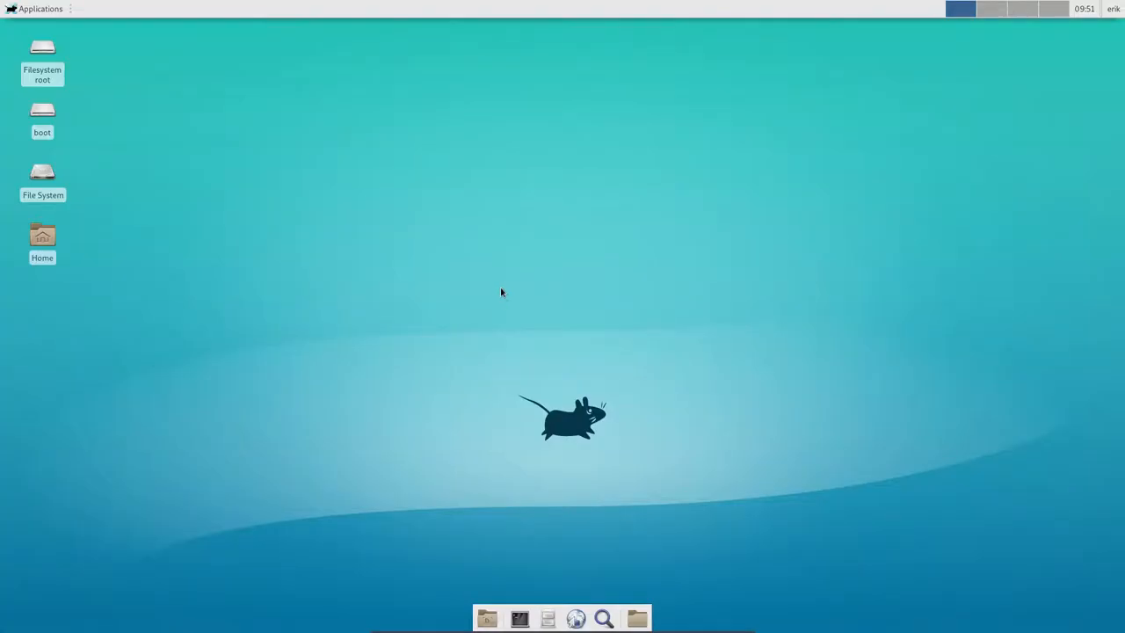
pyautogui.click(35, 9)
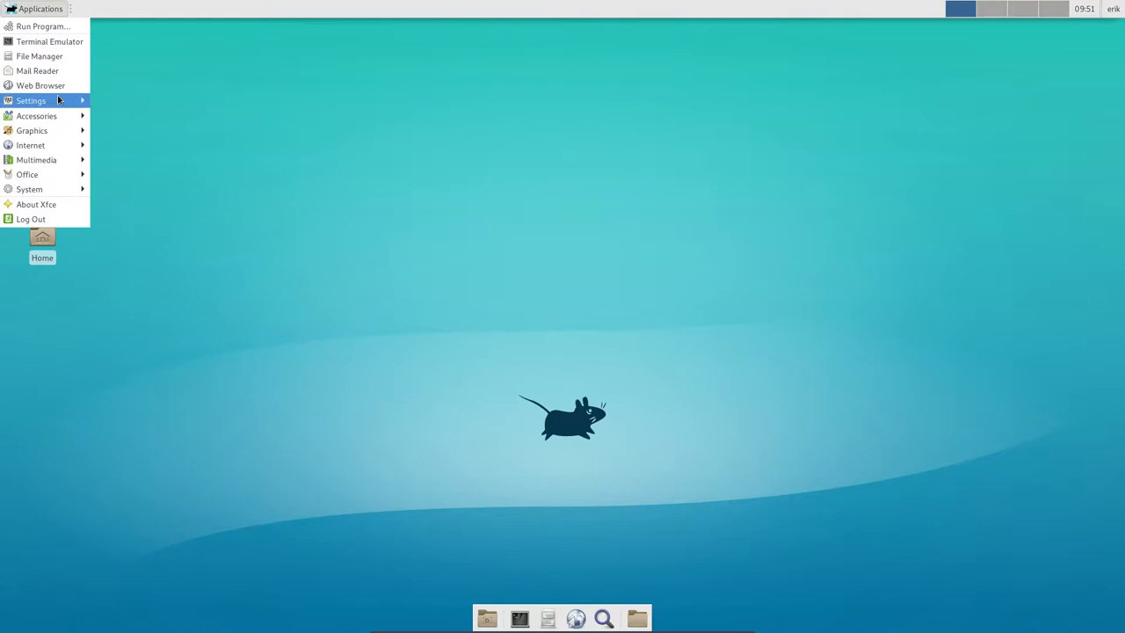
pyautogui.click(30, 100)
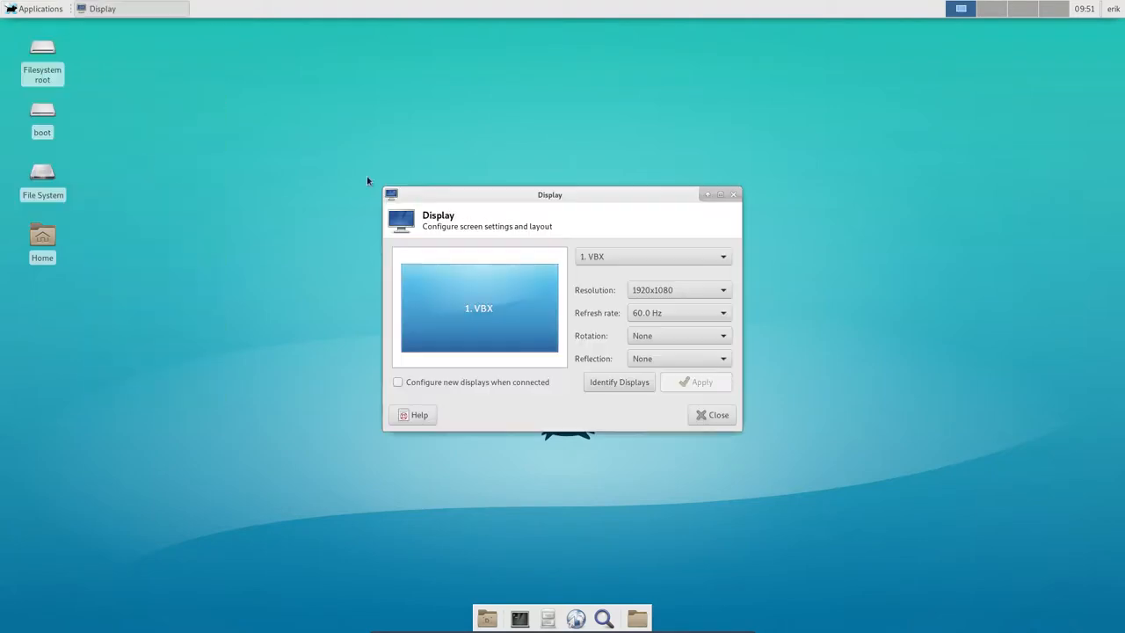
pyautogui.moveTo(675, 305)
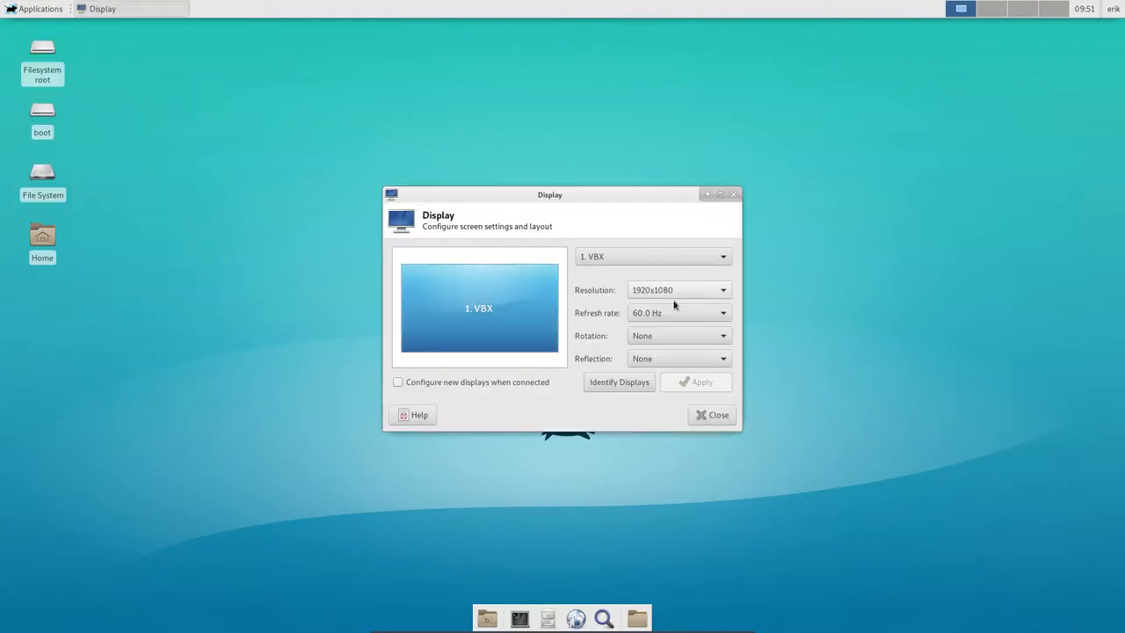
pyautogui.click(711, 414)
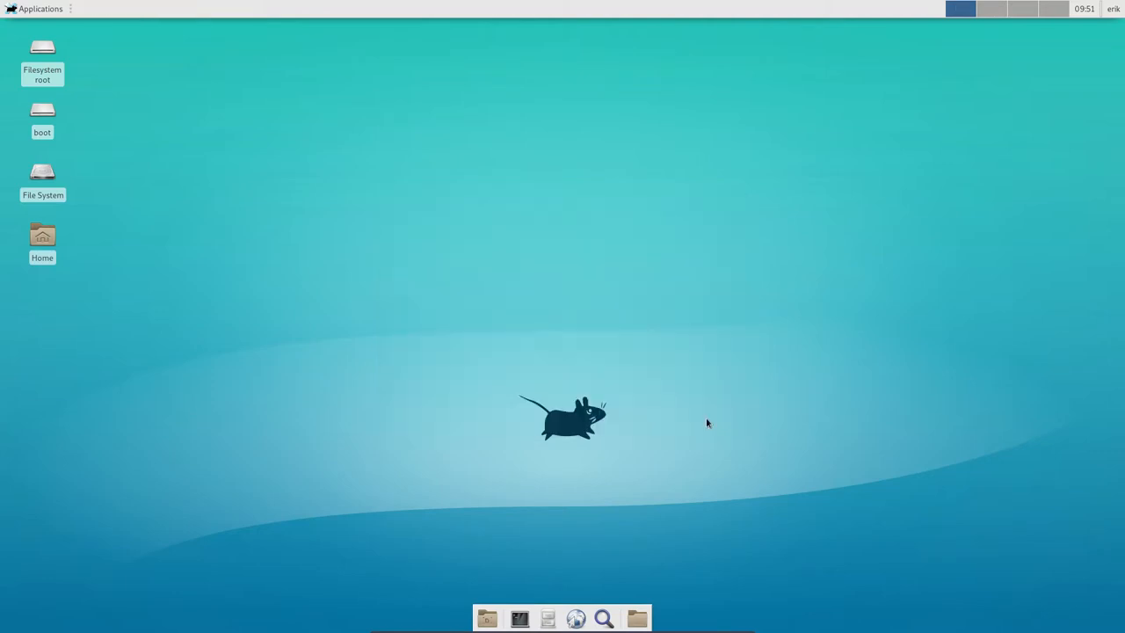
pyautogui.moveTo(861, 241)
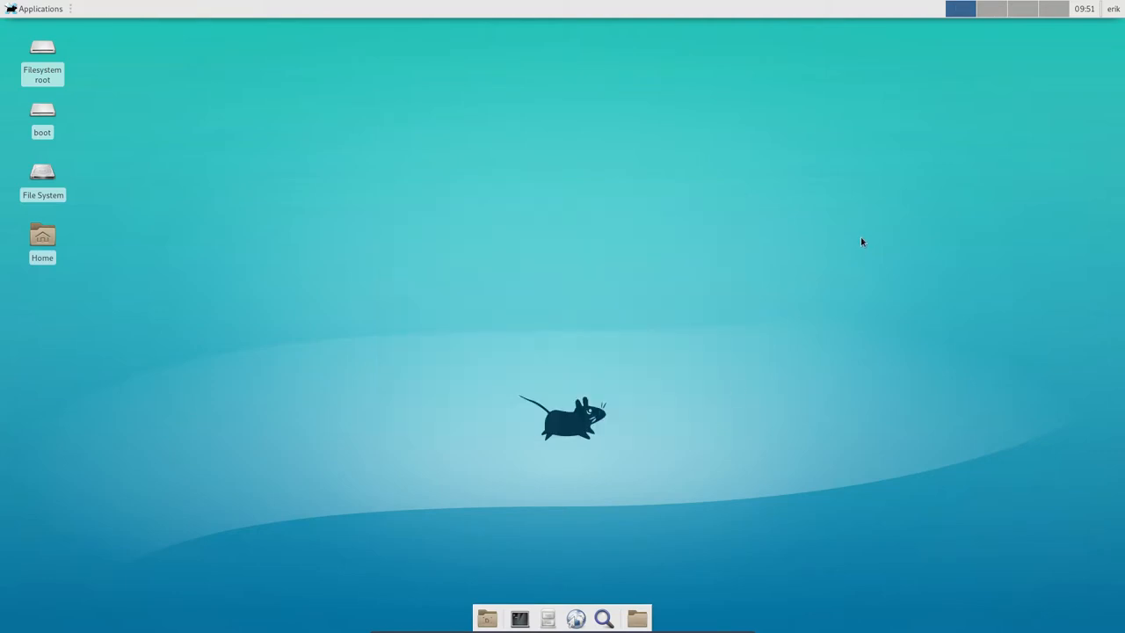